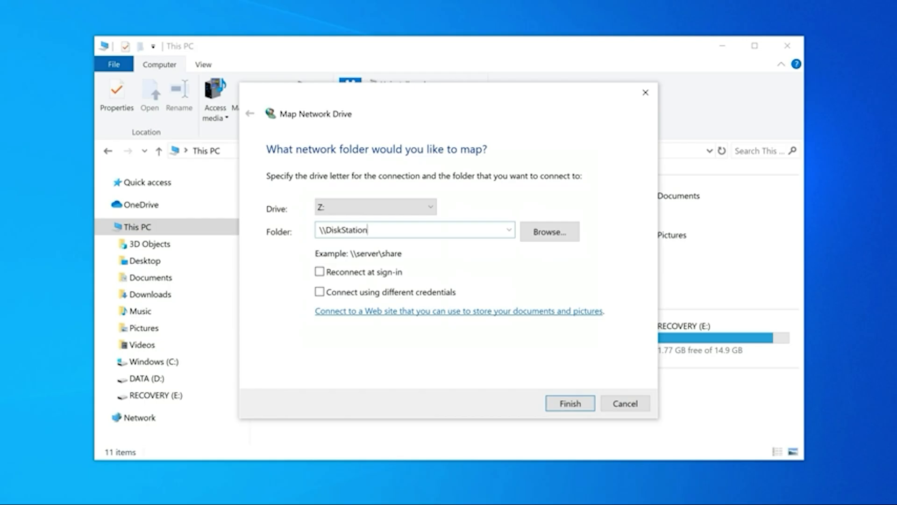
- Enter the folder path \\DiskStation for drive Z: in Map Network Drive
text(\)
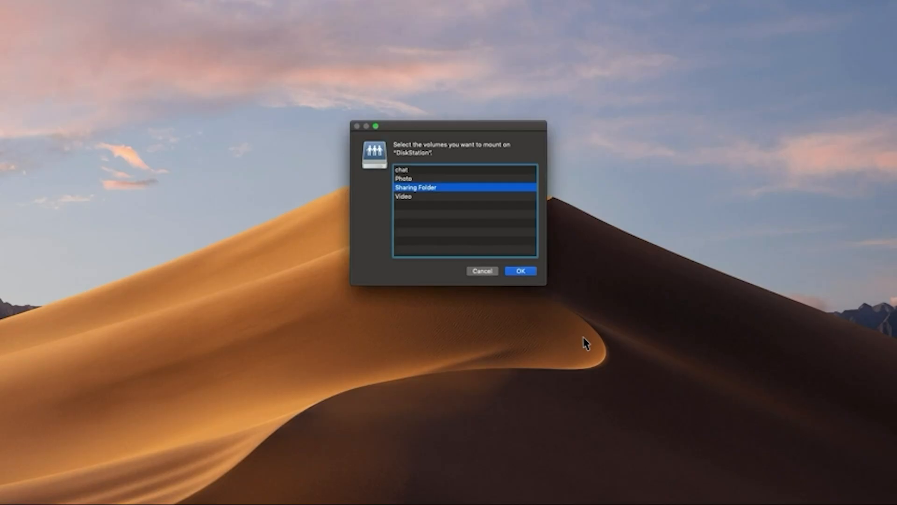
- Select Sharing Folder in the DiskStation volume list and confirm
click(520, 271)
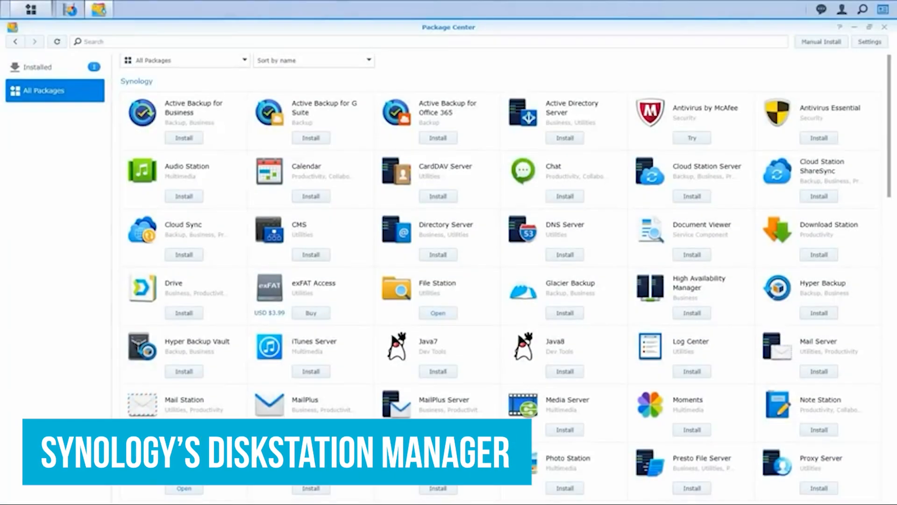
- Browse down the All Packages grid in DSM Package Center
scroll(down, 3)
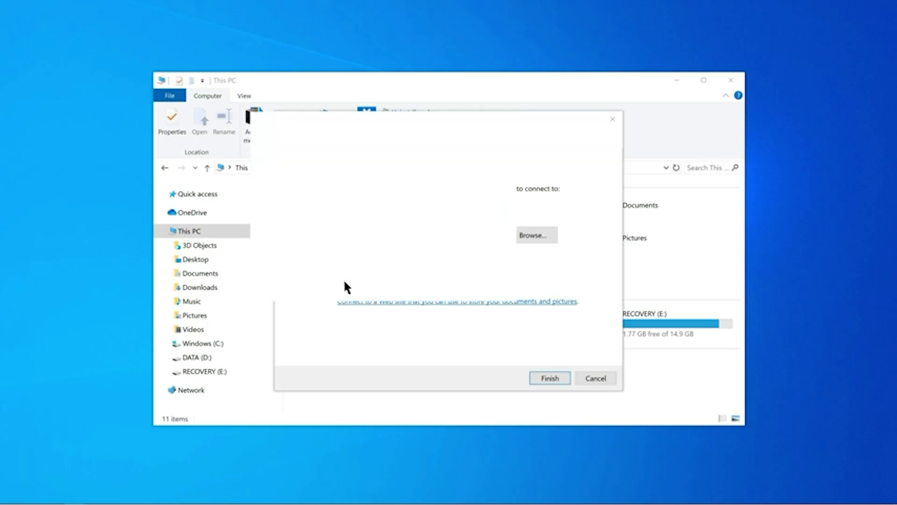
- Finish mapping \\DiskStation as Z: and view the Photo share with its Footage folder and JPGs
click(547, 377)
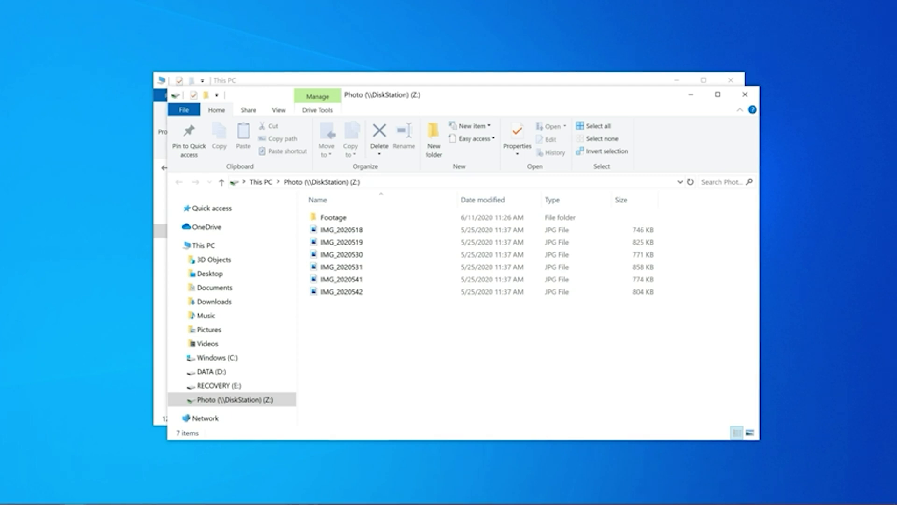
click(206, 418)
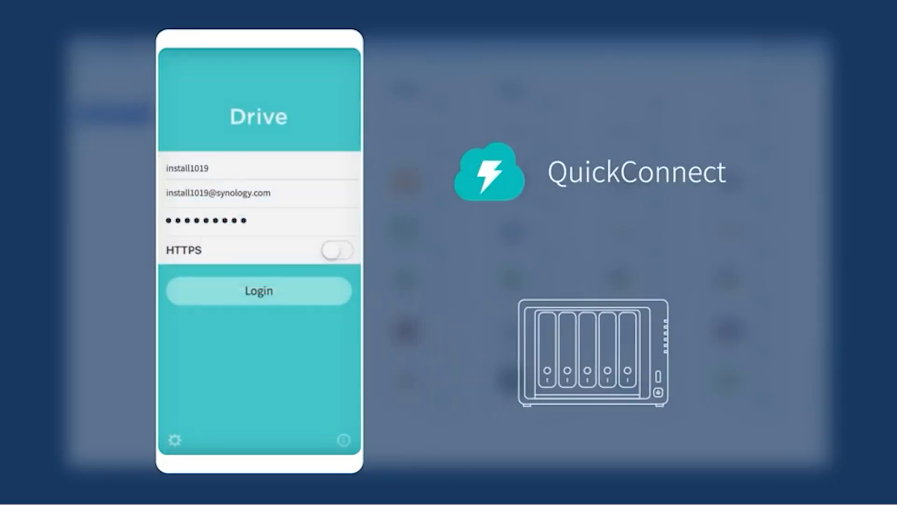
- Advance the Synology Drive promo showing the filled-in QuickConnect login form
click(258, 291)
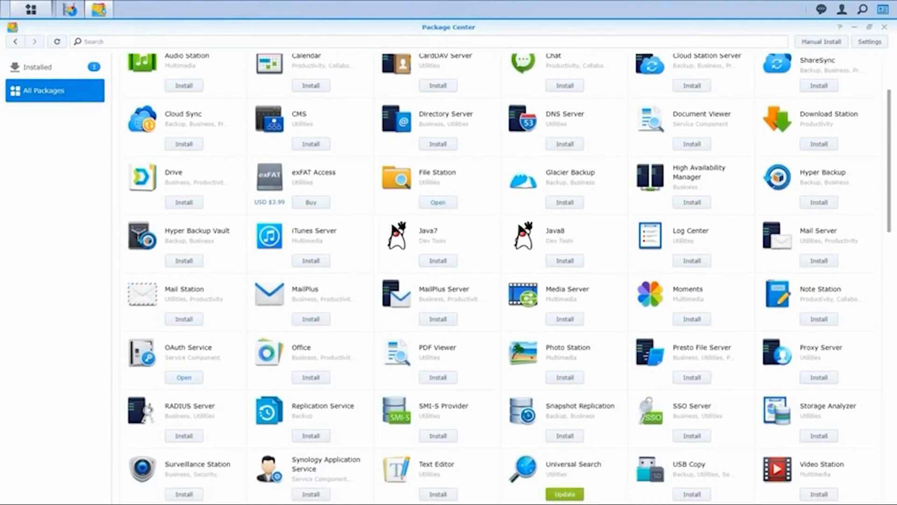
scroll(down, 3)
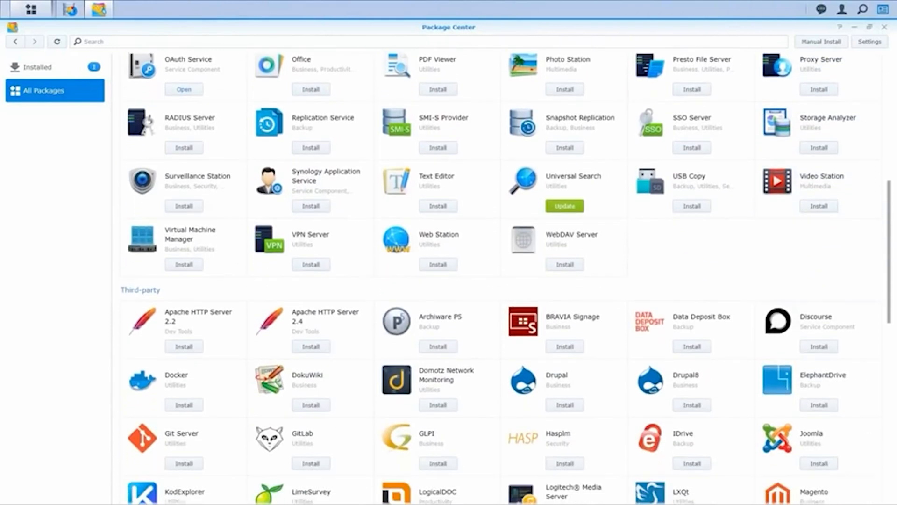
scroll(down, 3)
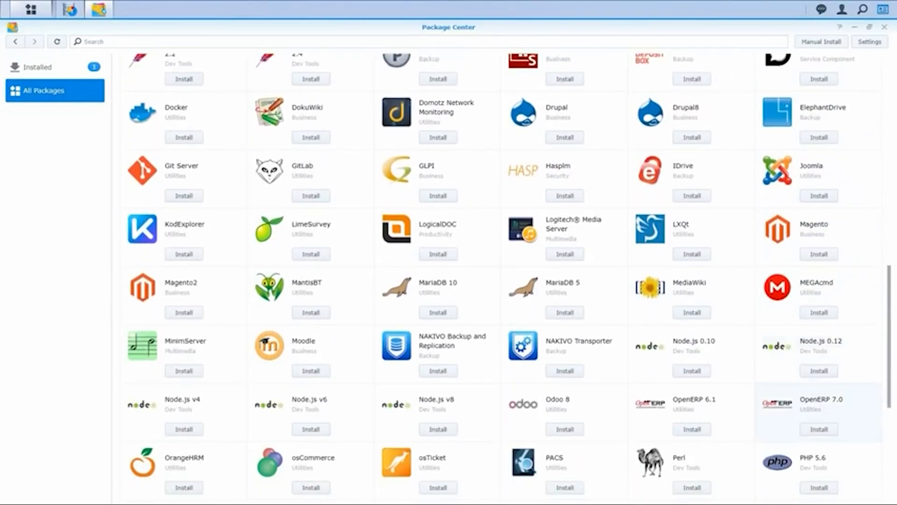
scroll(down, 3)
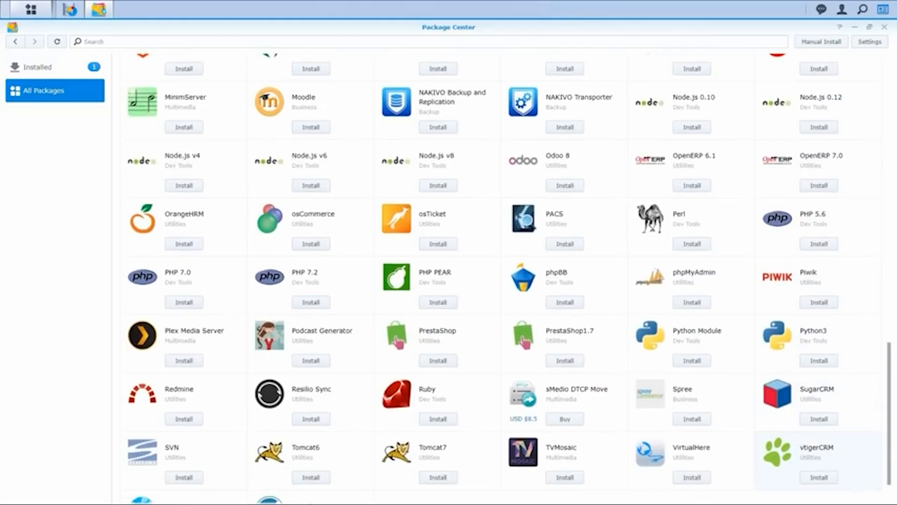